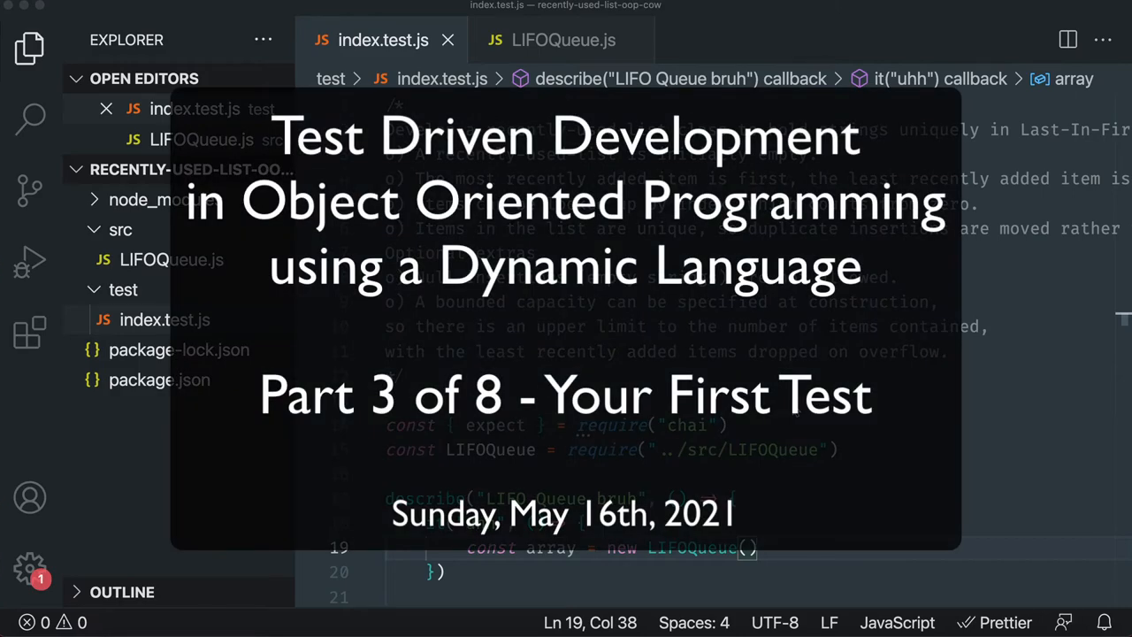
Collapse the Explorer sidebar so index.test.js fills the editor.
left_click(30, 49)
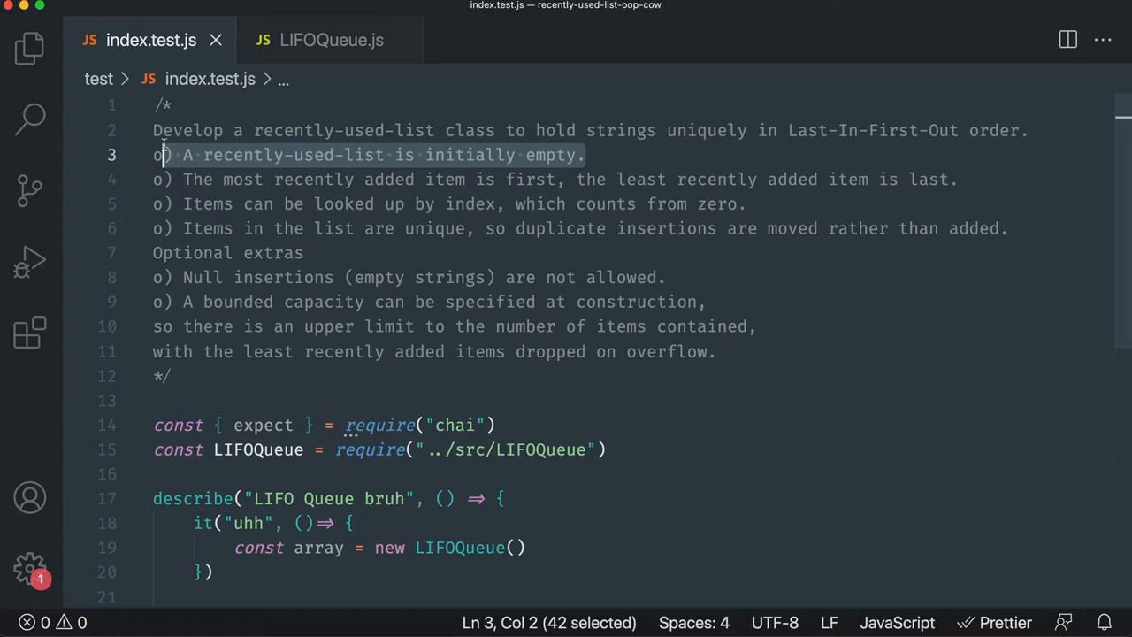
mouse_move(286, 166)
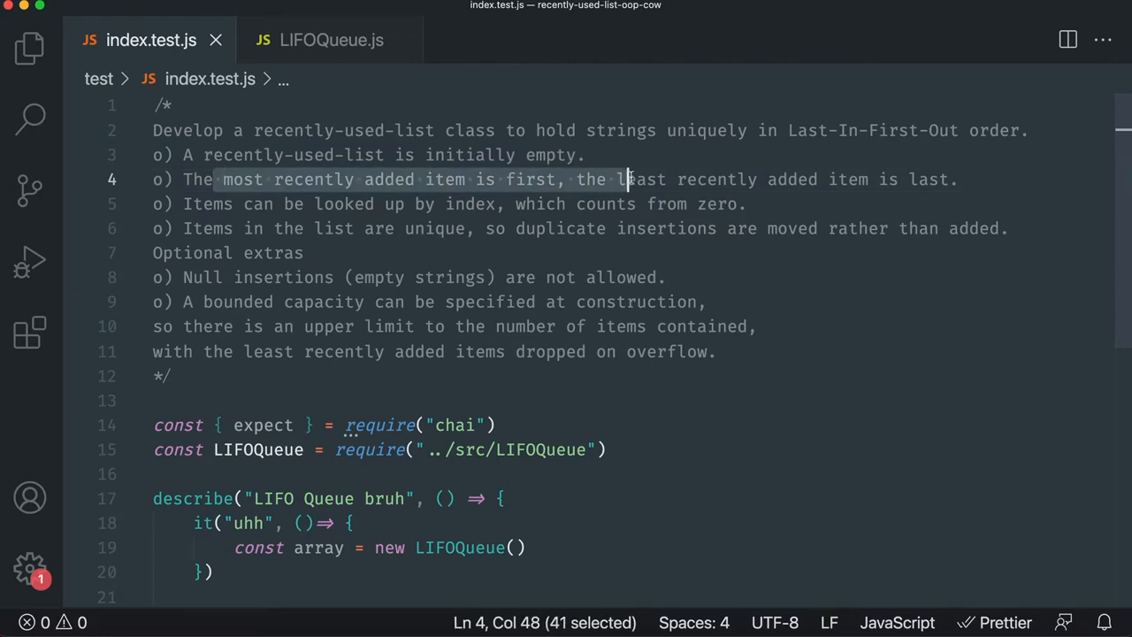
mouse_move(464, 97)
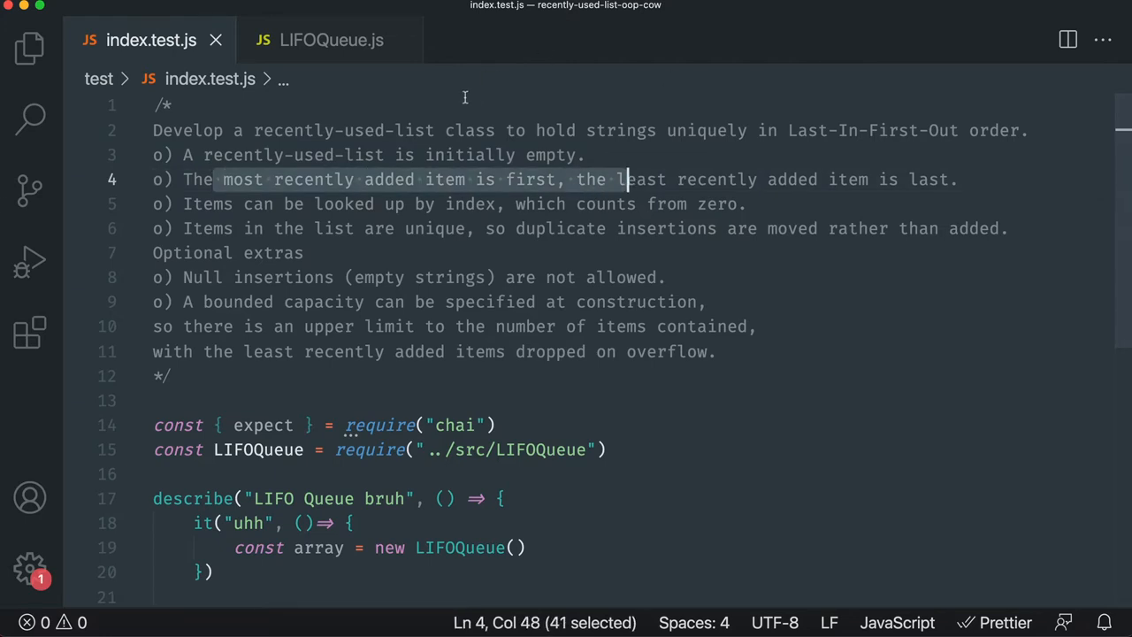
mouse_move(646, 315)
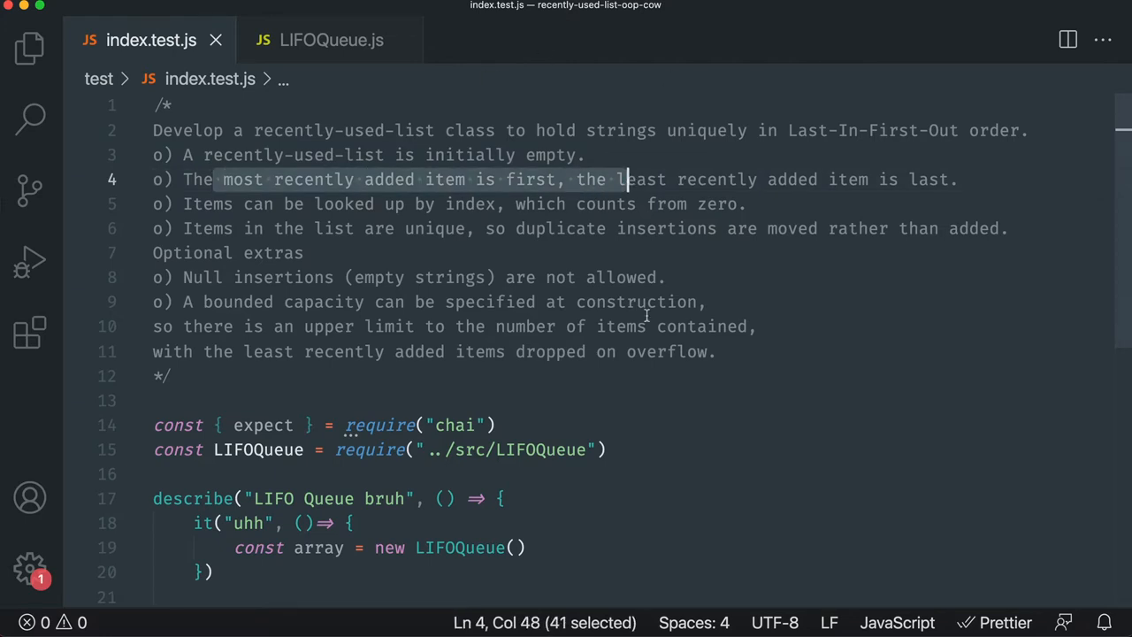
mouse_move(716, 379)
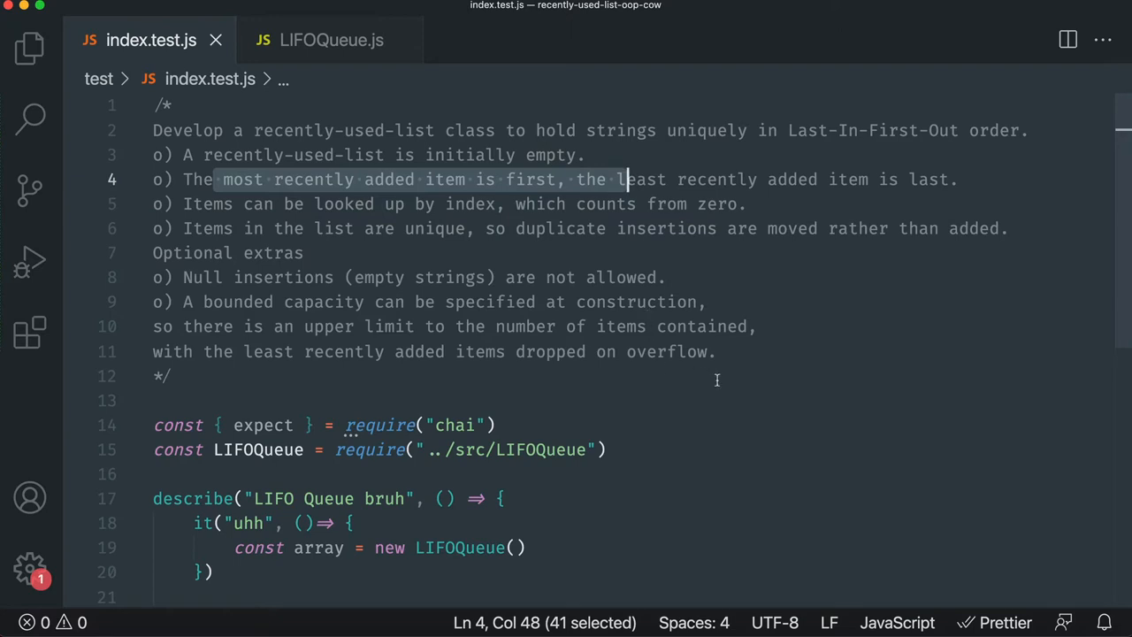
mouse_move(318, 228)
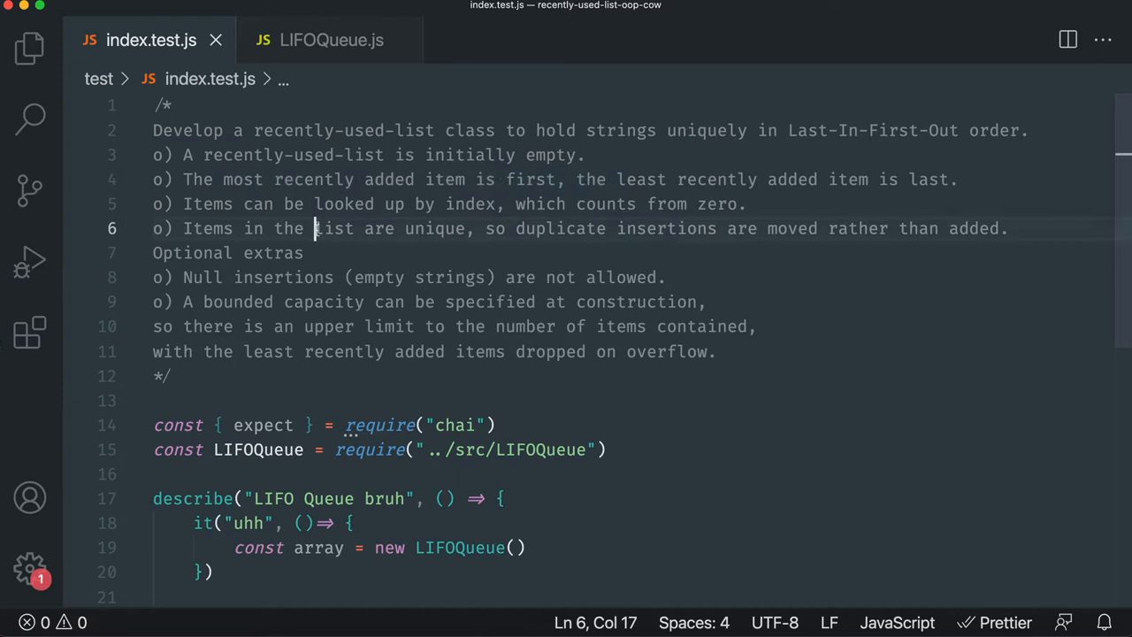
Retitle the starter test from 'uhh' to 'A recently-used-list is initially empty.'.
left_click_drag(314, 228, 468, 228)
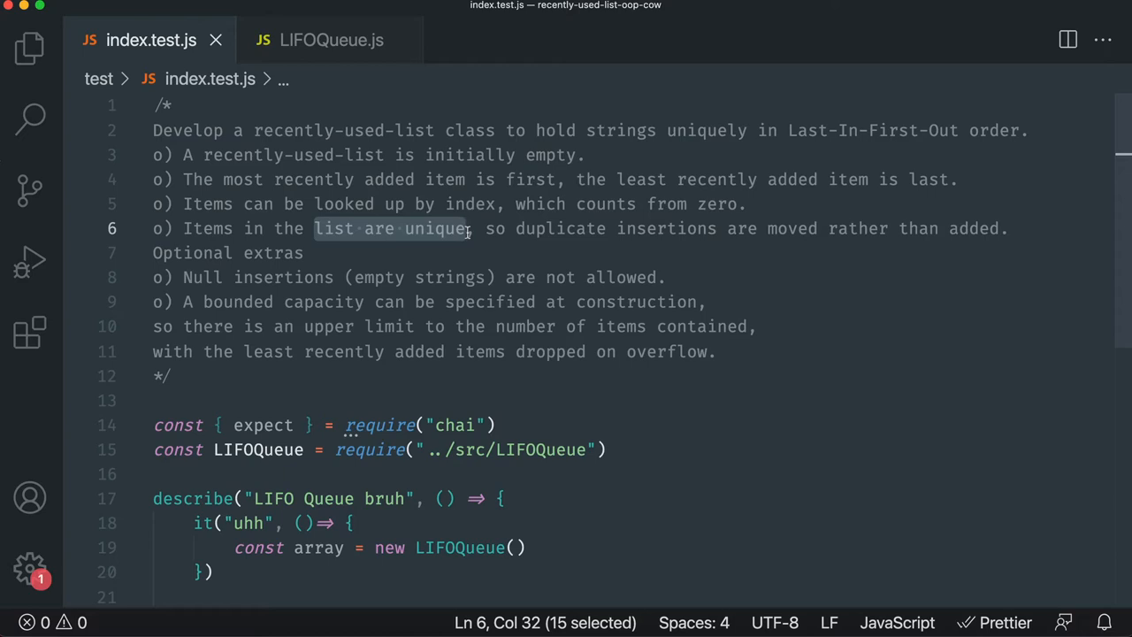
mouse_move(515, 254)
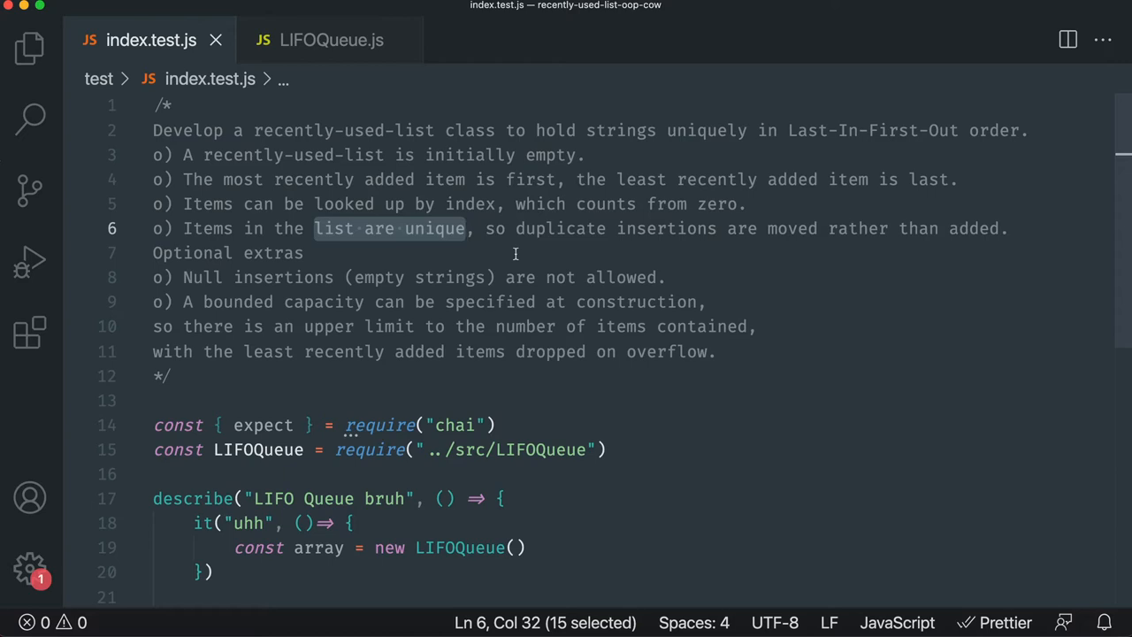
mouse_move(557, 382)
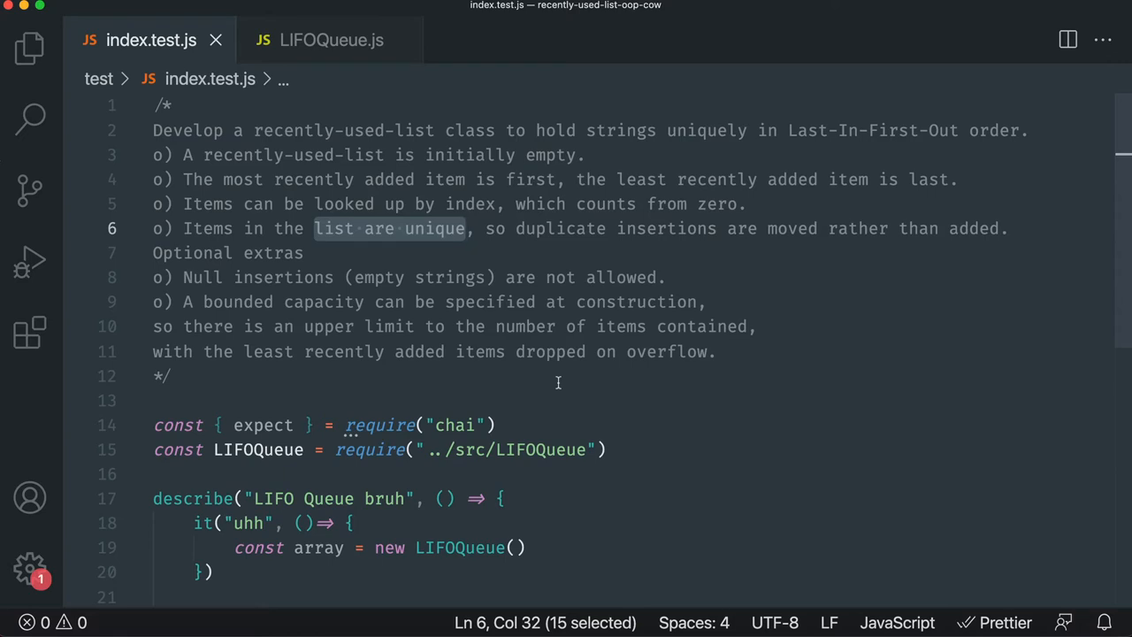
mouse_move(181, 154)
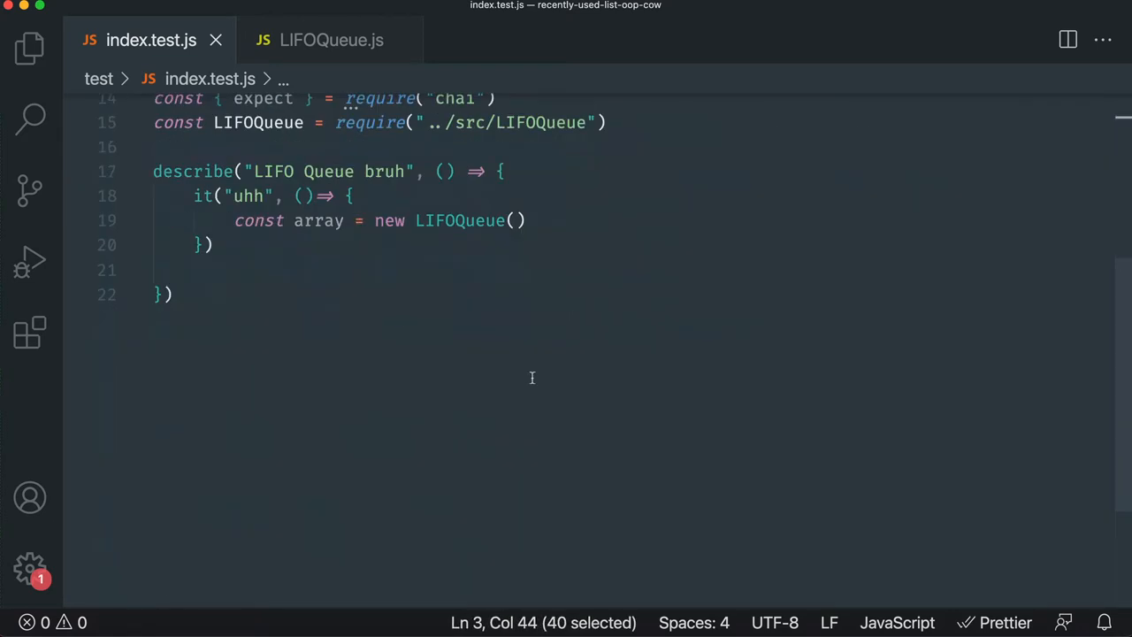
type("A recently-used-list is initially empty.")
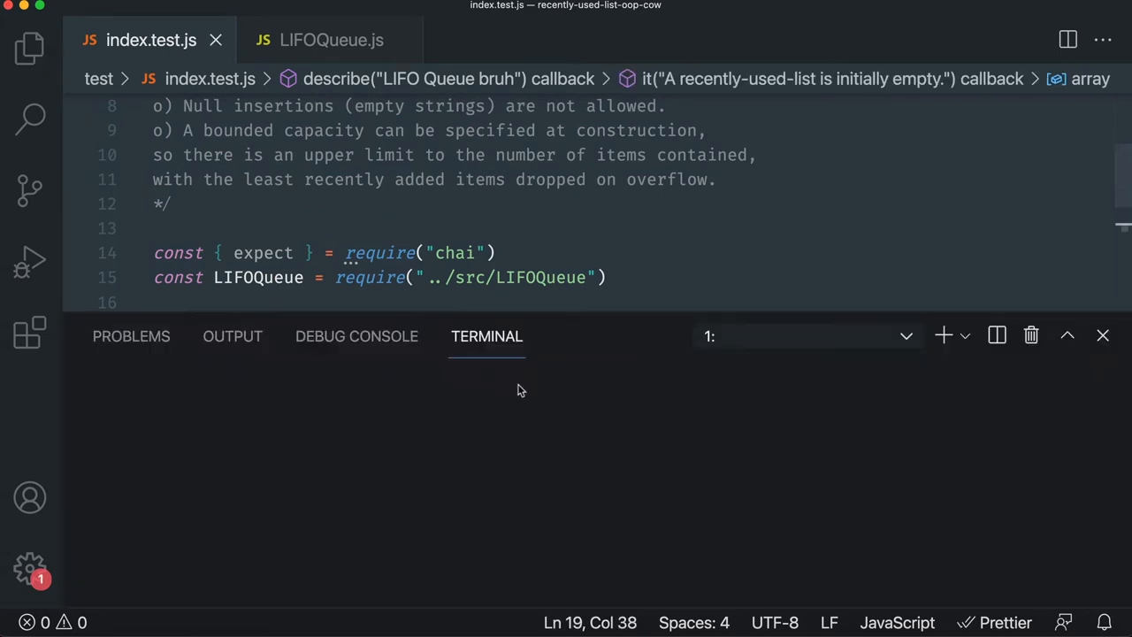
Run 'npx mocha --watch' in the terminal and shrink the panel to show the test body.
type("npx")
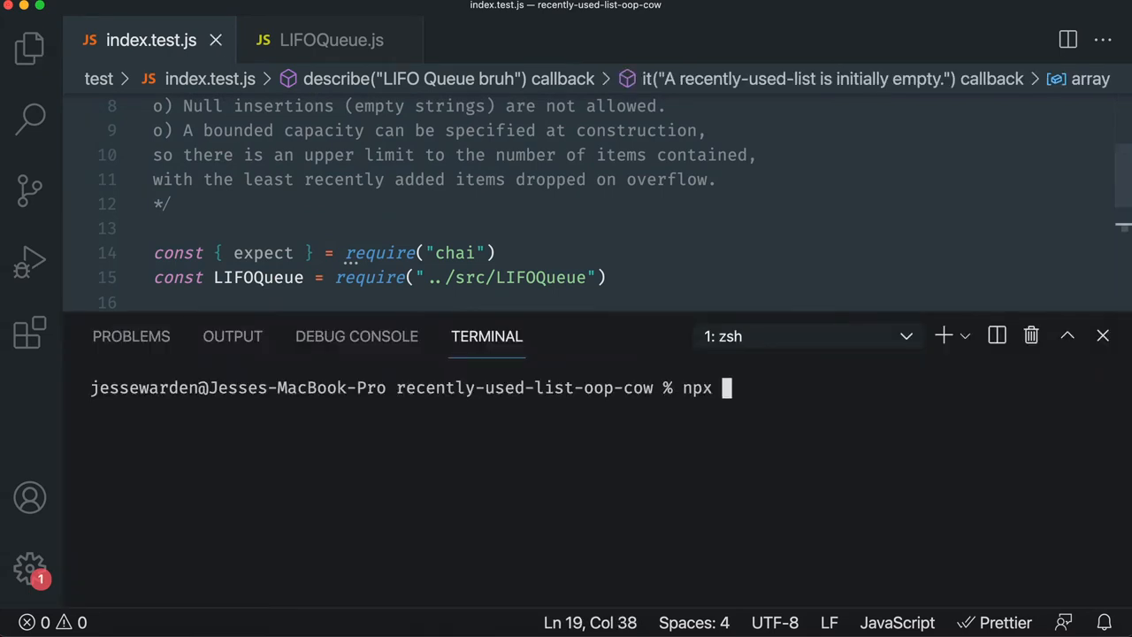
type("mocha --watch")
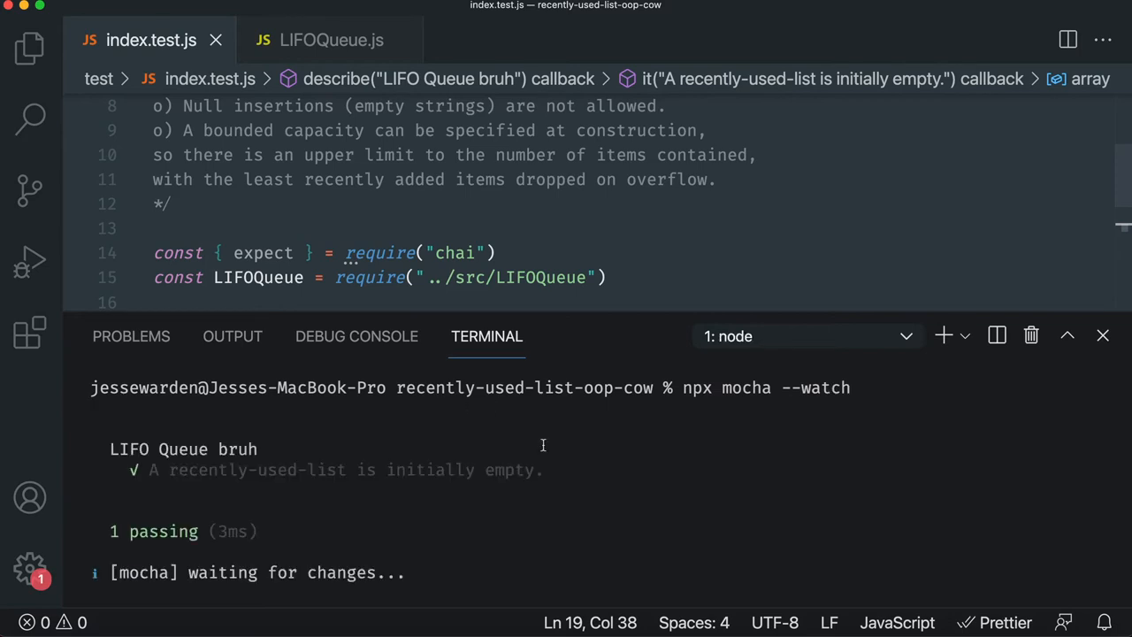
left_click_drag(565, 318, 565, 411)
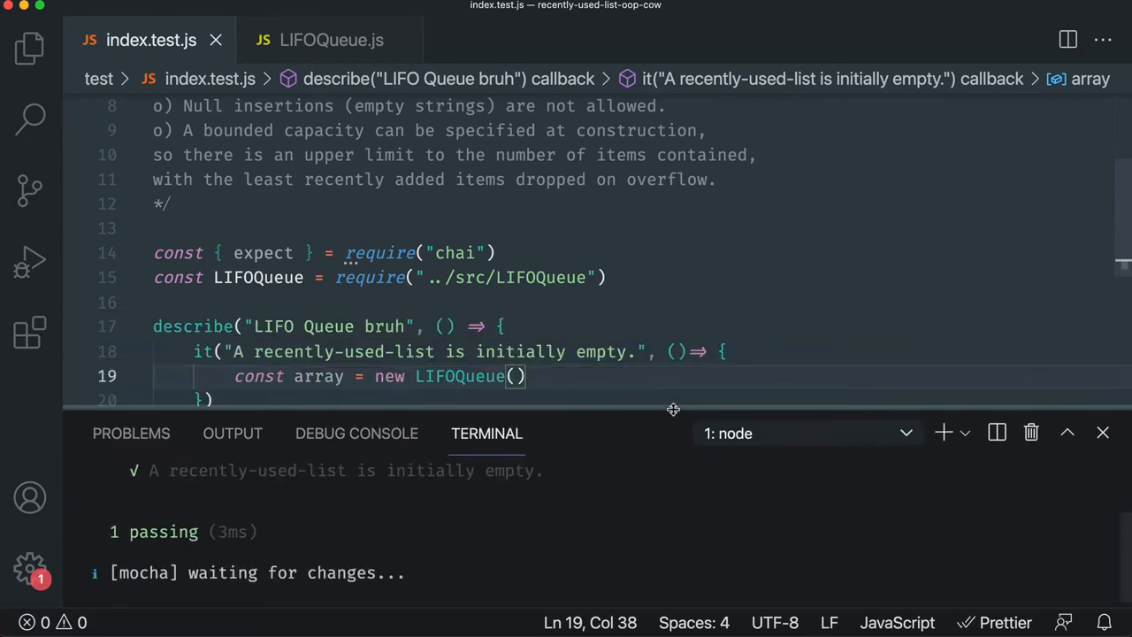
type("expect(")
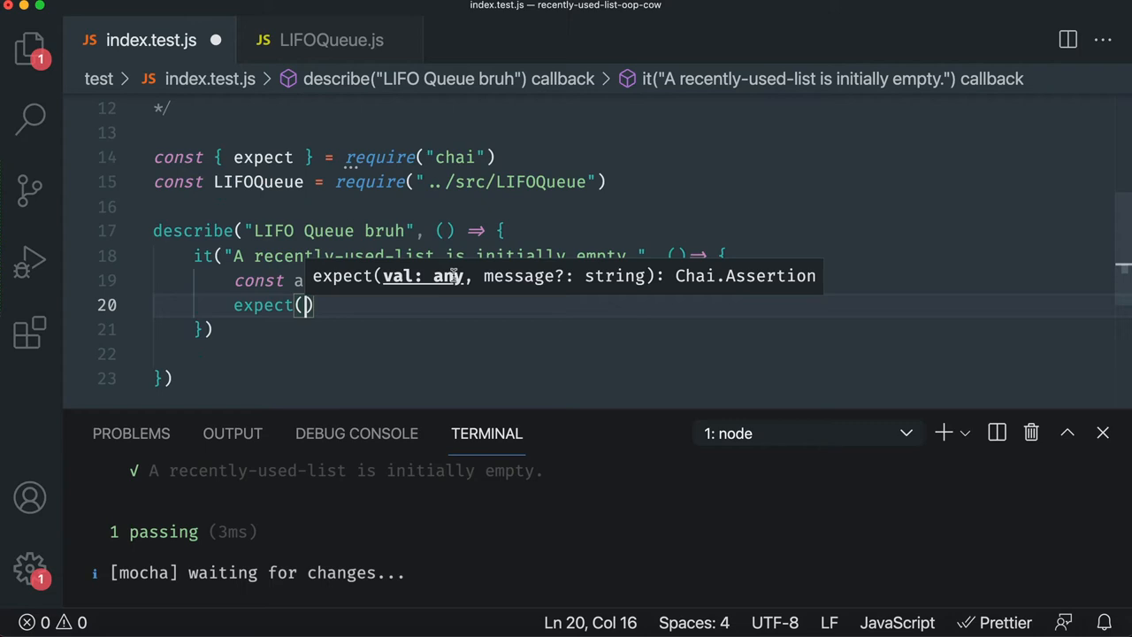
Write the assertion expect(array.length).to.equal(0) inside the test and save.
type("array")
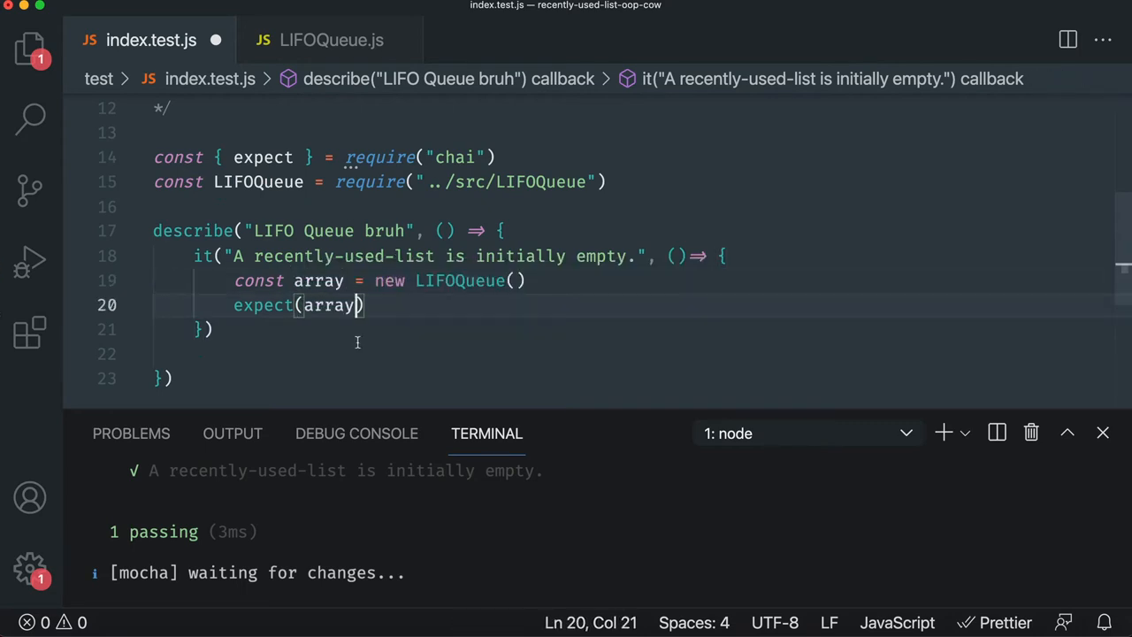
type(".length")
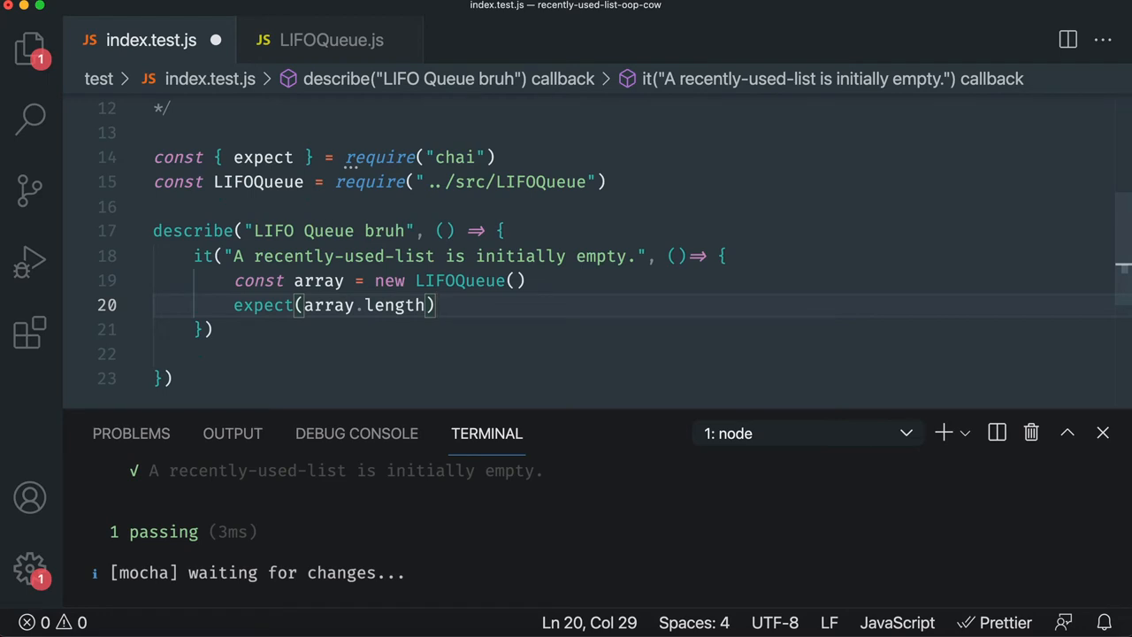
type(".to.equal(0")
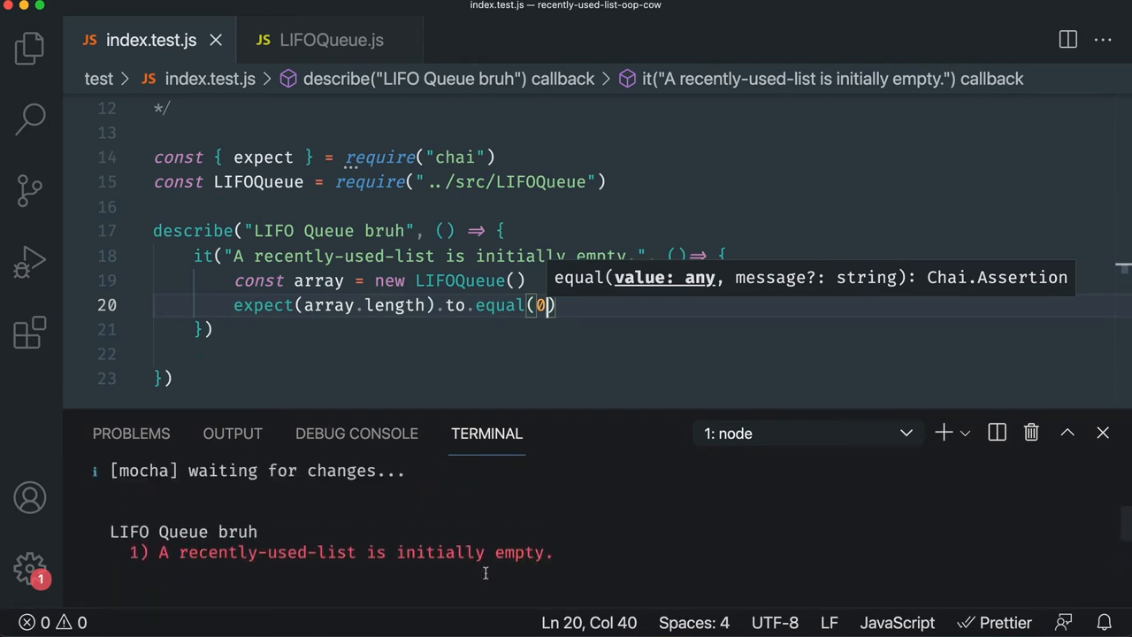
Make LIFOQueue extend Array with super() in its constructor, then return to the test file.
left_click(331, 40)
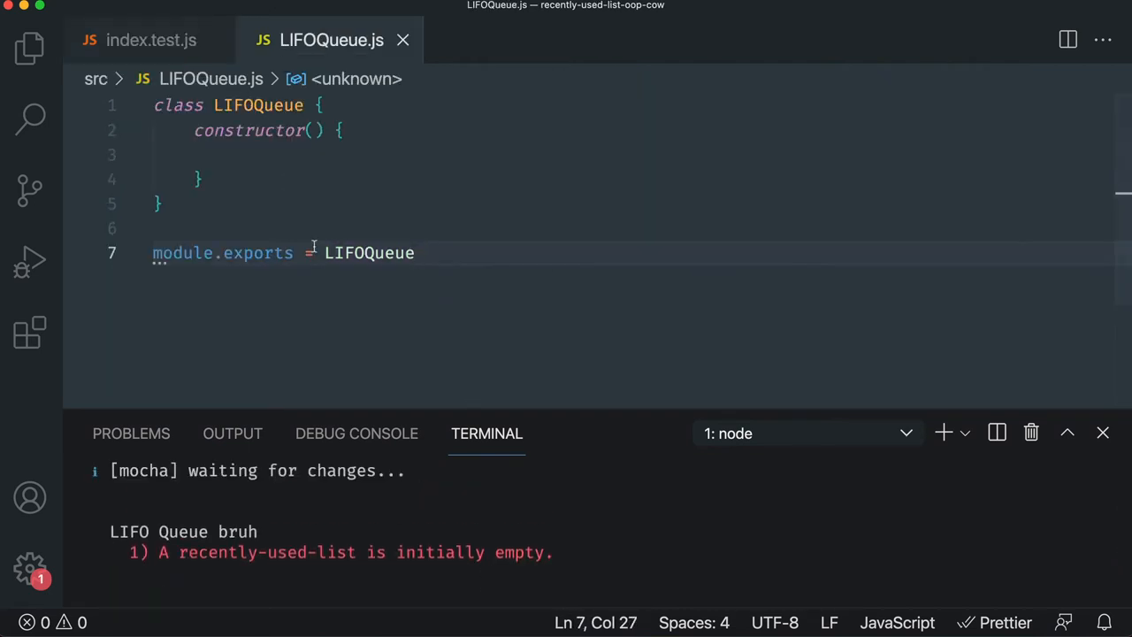
type("e")
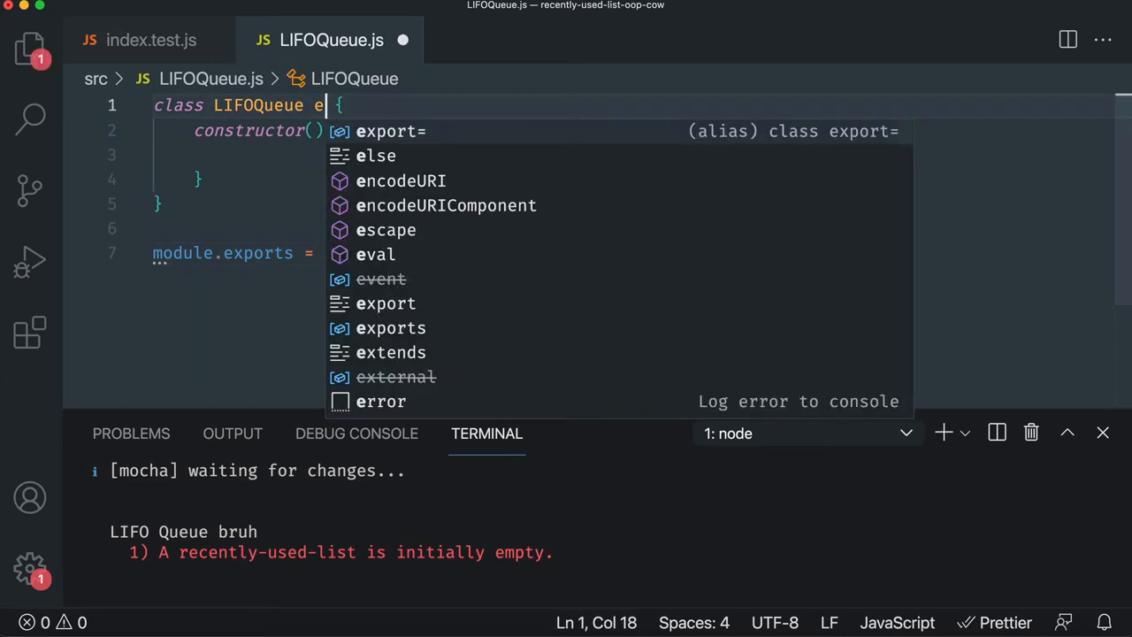
type("xtends Array")
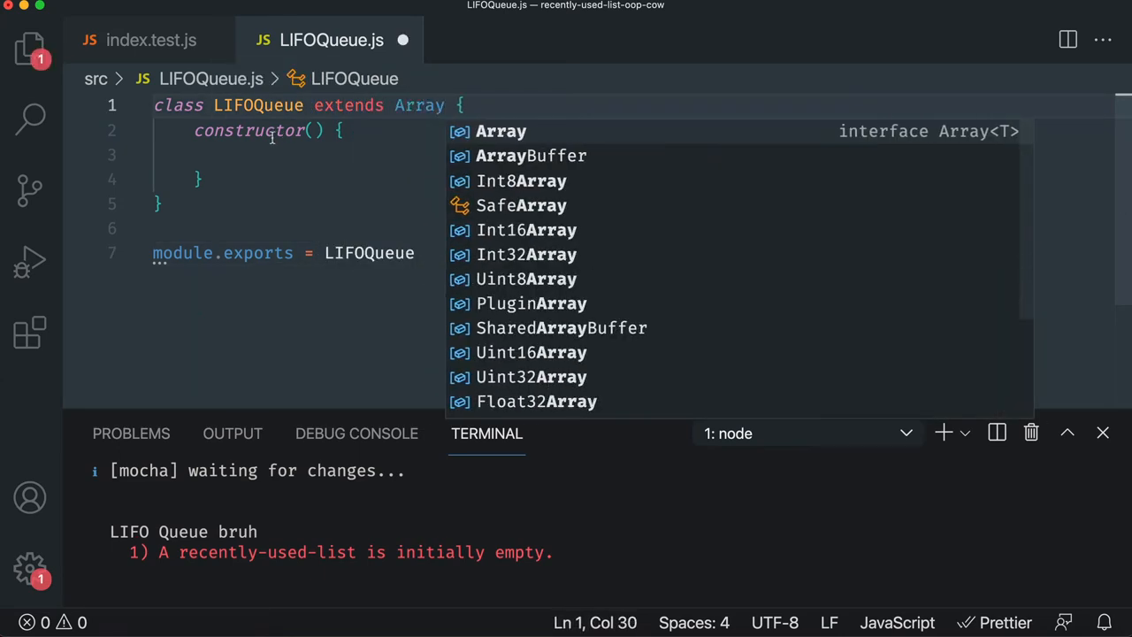
type("su")
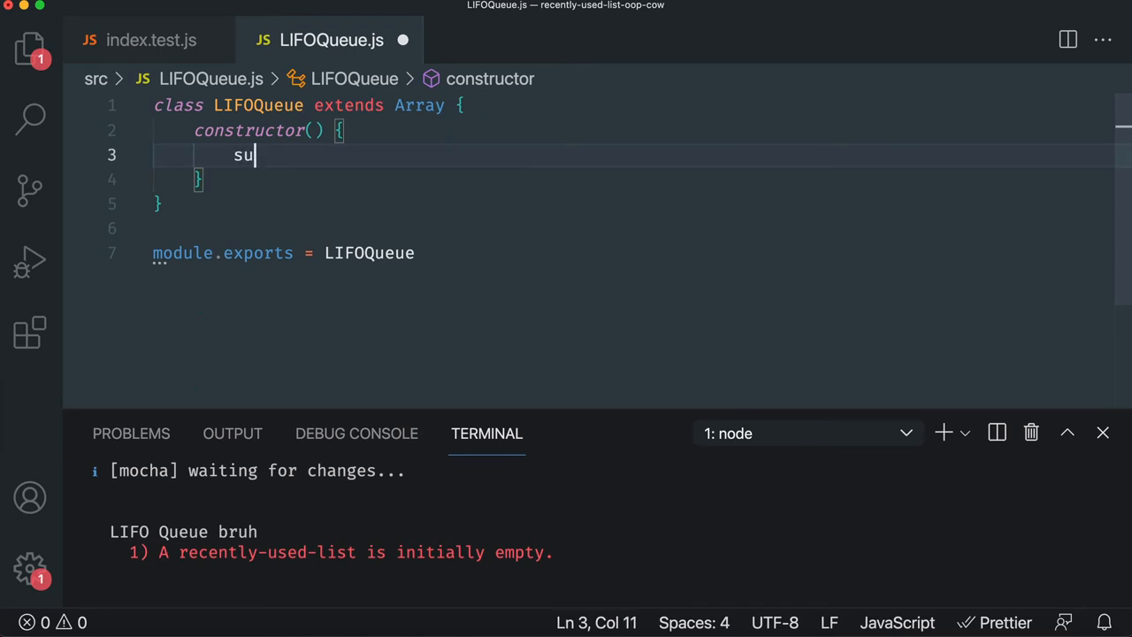
type("per()")
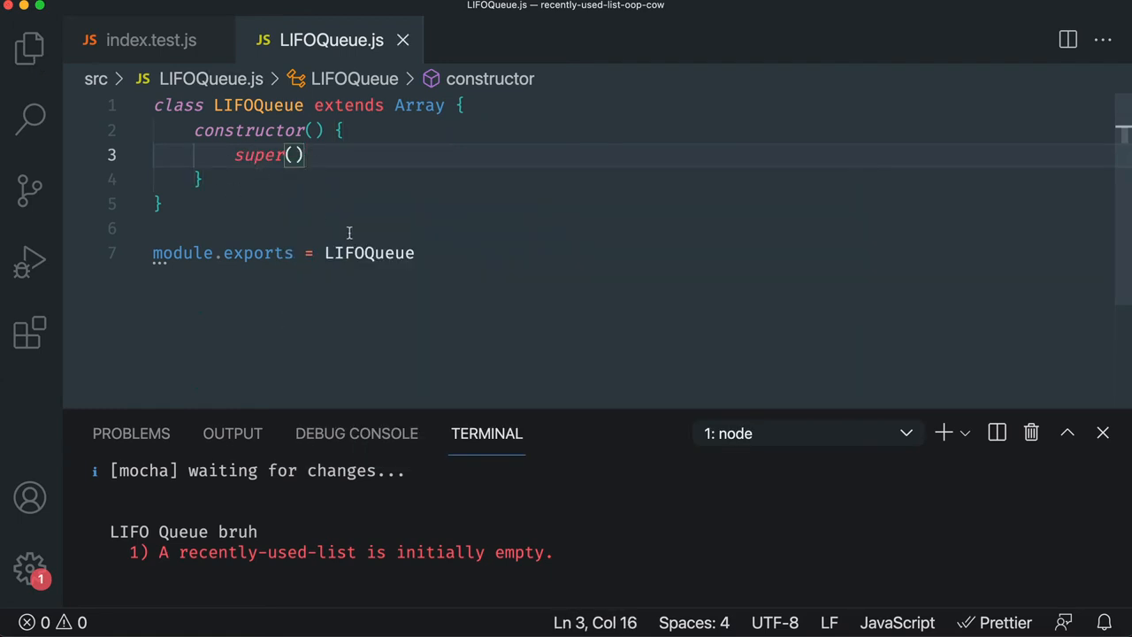
left_click(150, 39)
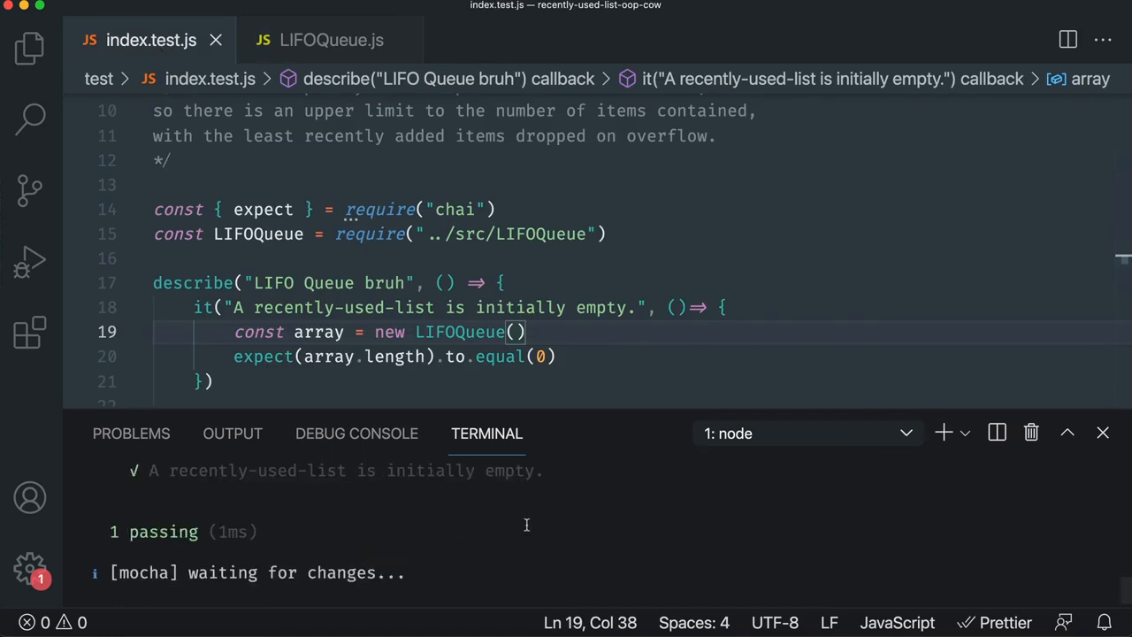
mouse_move(545, 373)
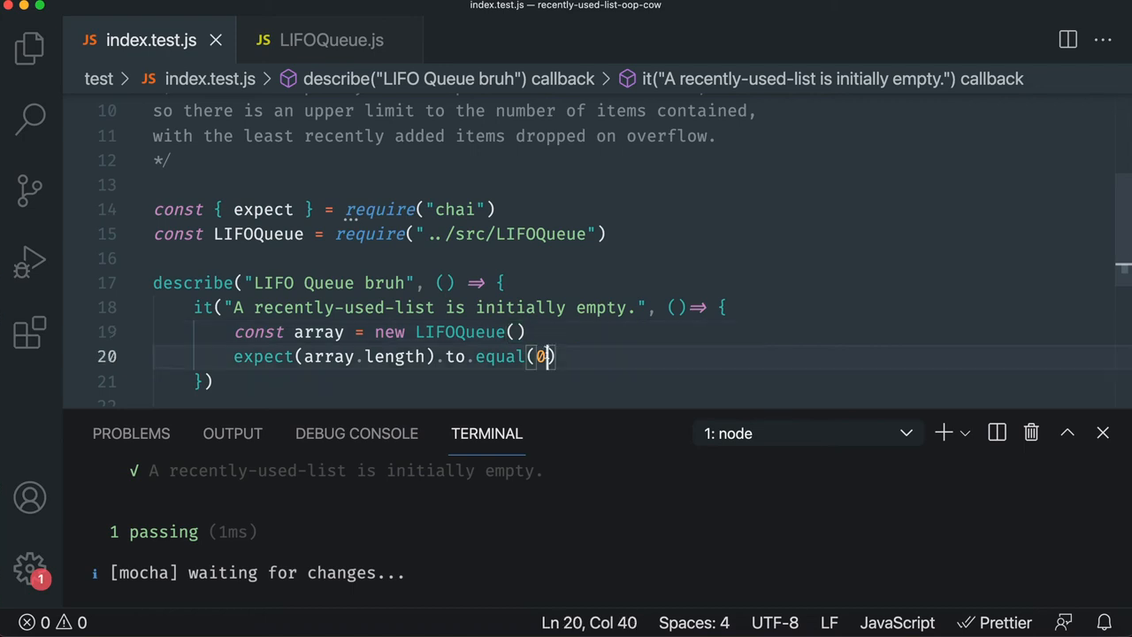
Change the expected length to 1 to confirm failure, then restore it to 0.
type("1")
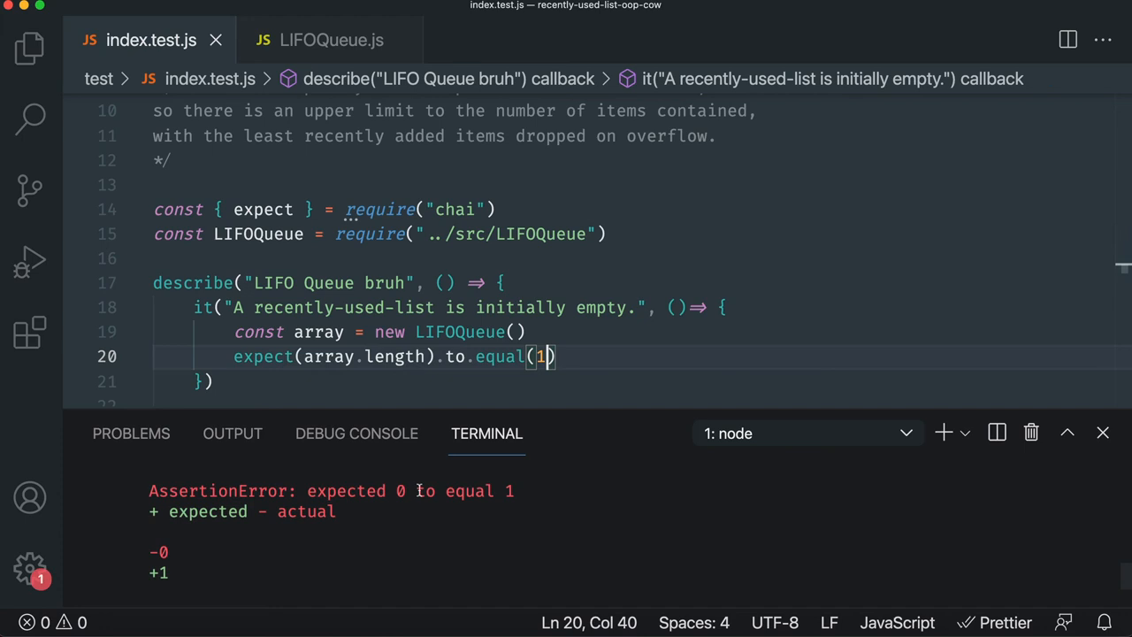
type("0")
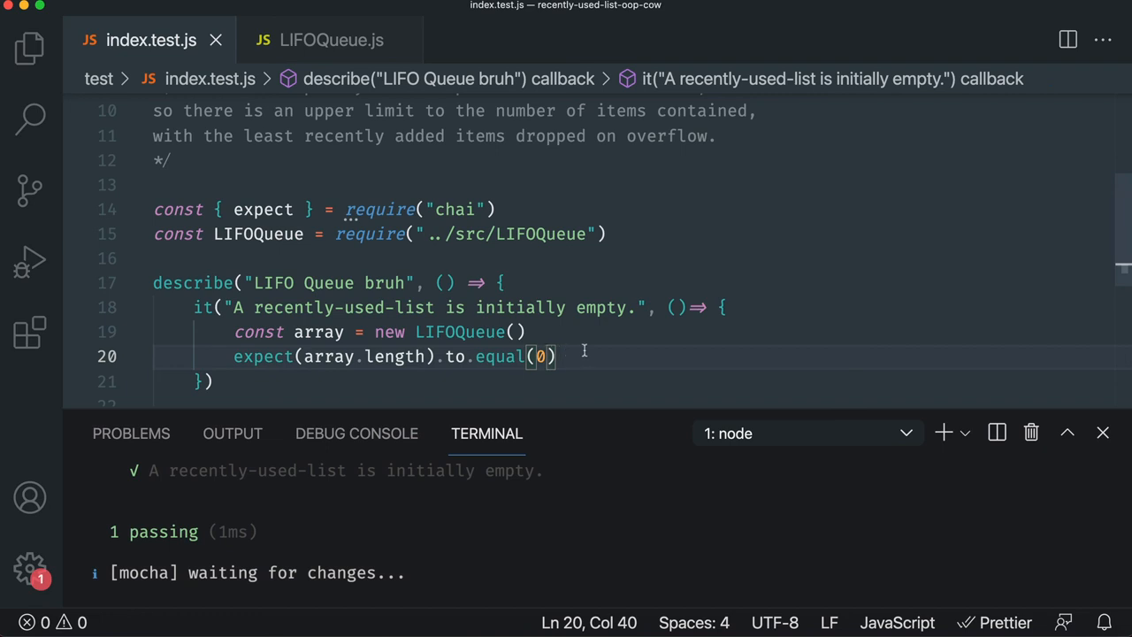
scroll("up", 3)
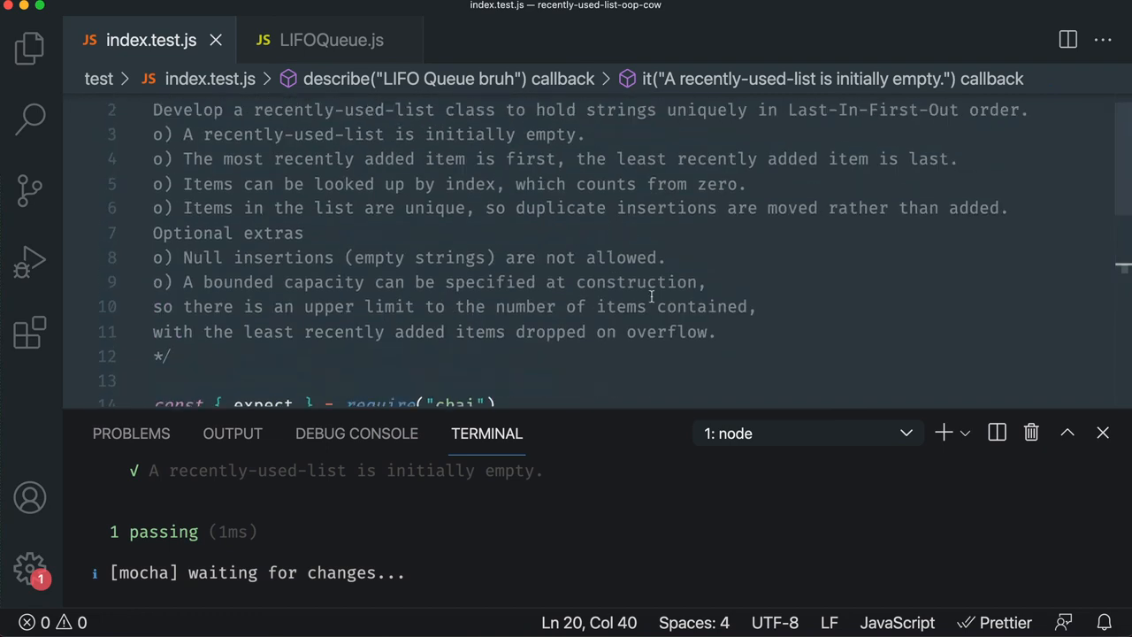
scroll("down", 3)
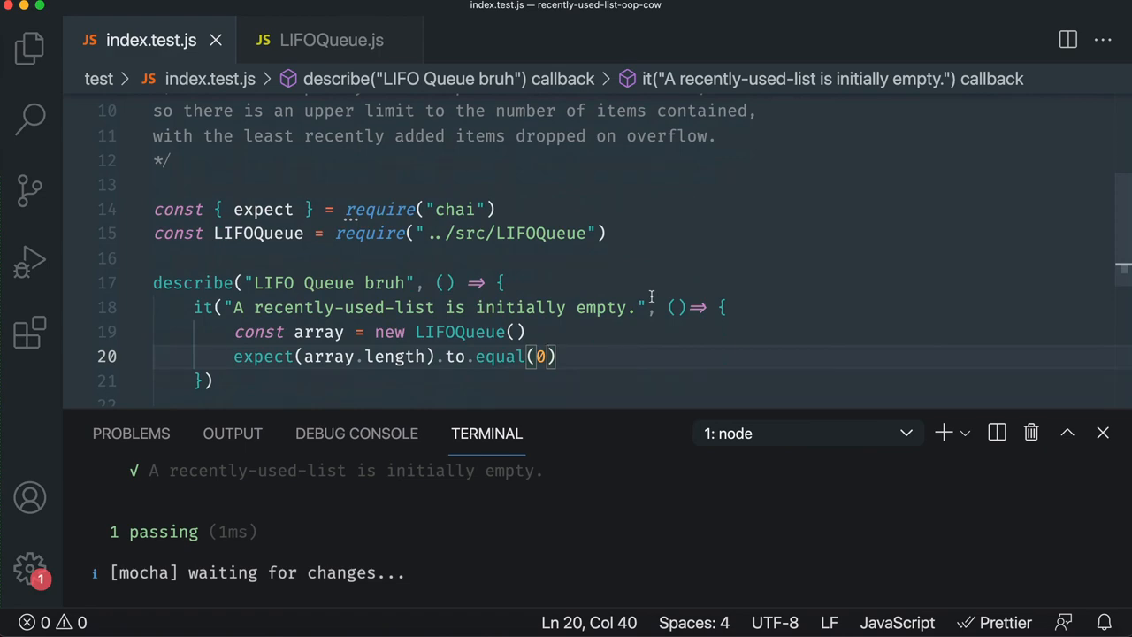
mouse_move(601, 326)
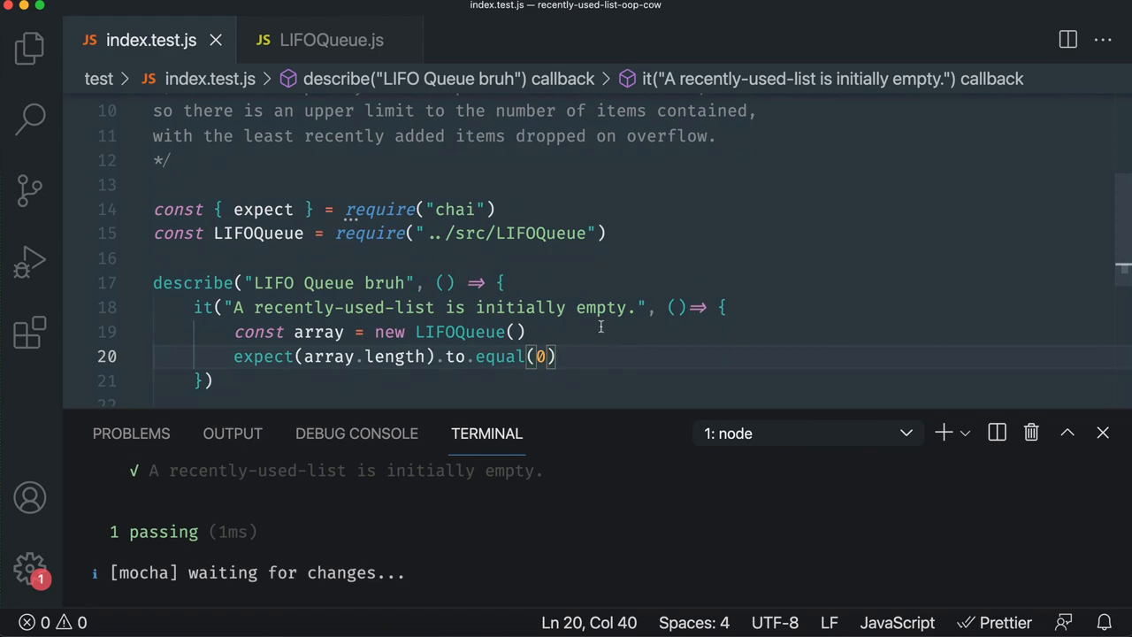